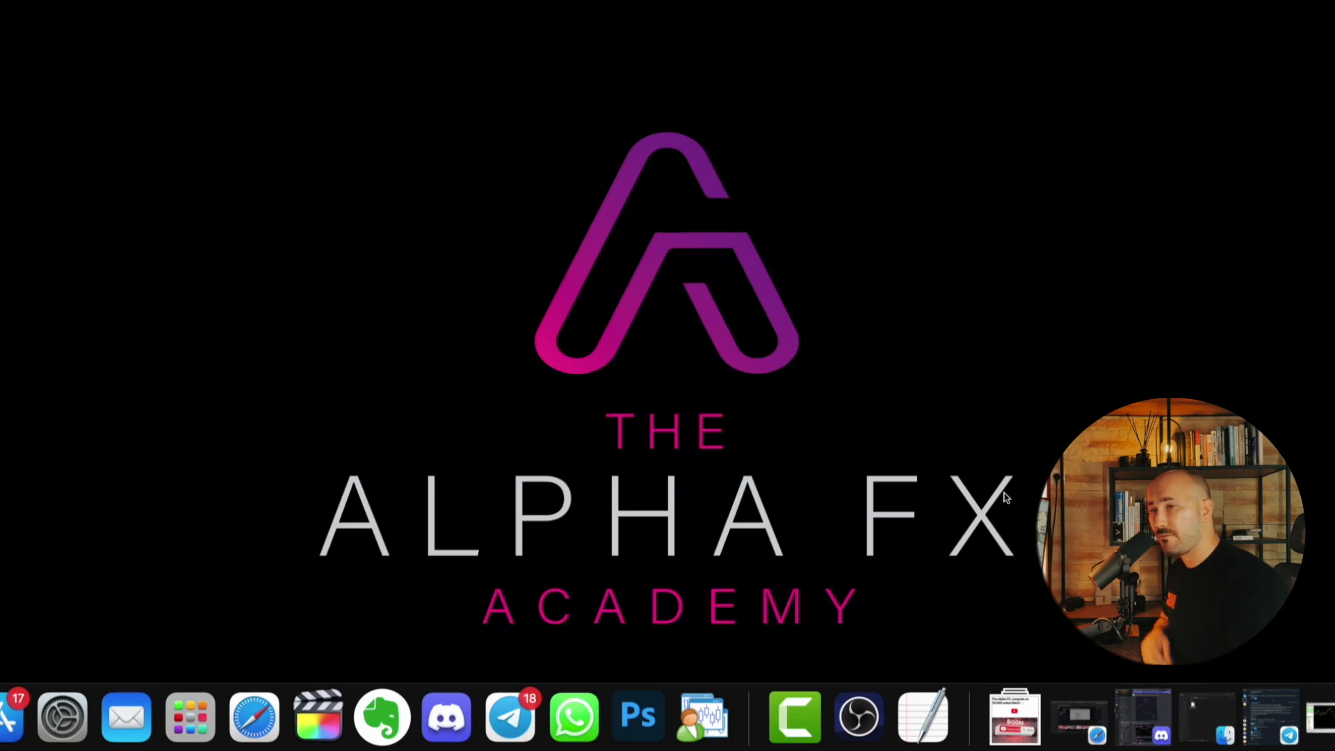
Switch to Telegram from the Dock to view the AlphaFX channel info page
{"action": "left_click", "coordinate": [508, 715]}
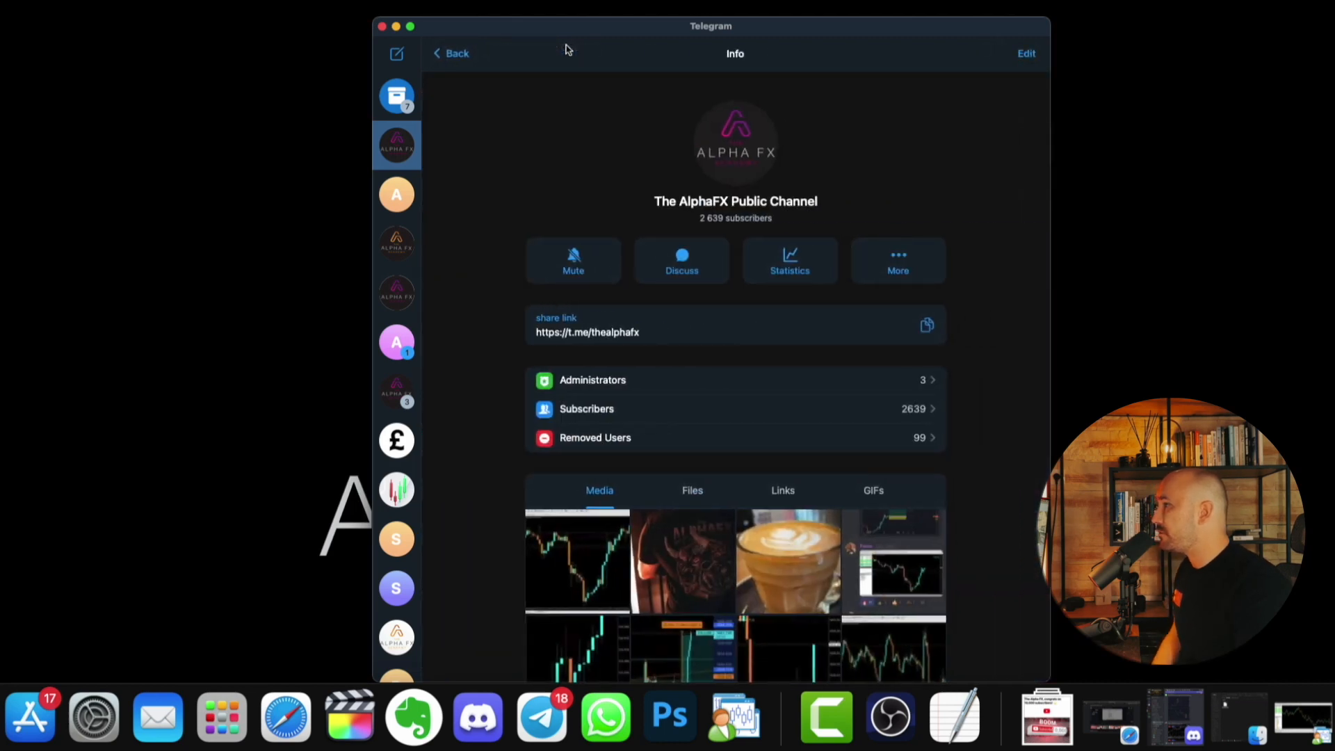
{"action": "mouse_move", "coordinate": [588, 342]}
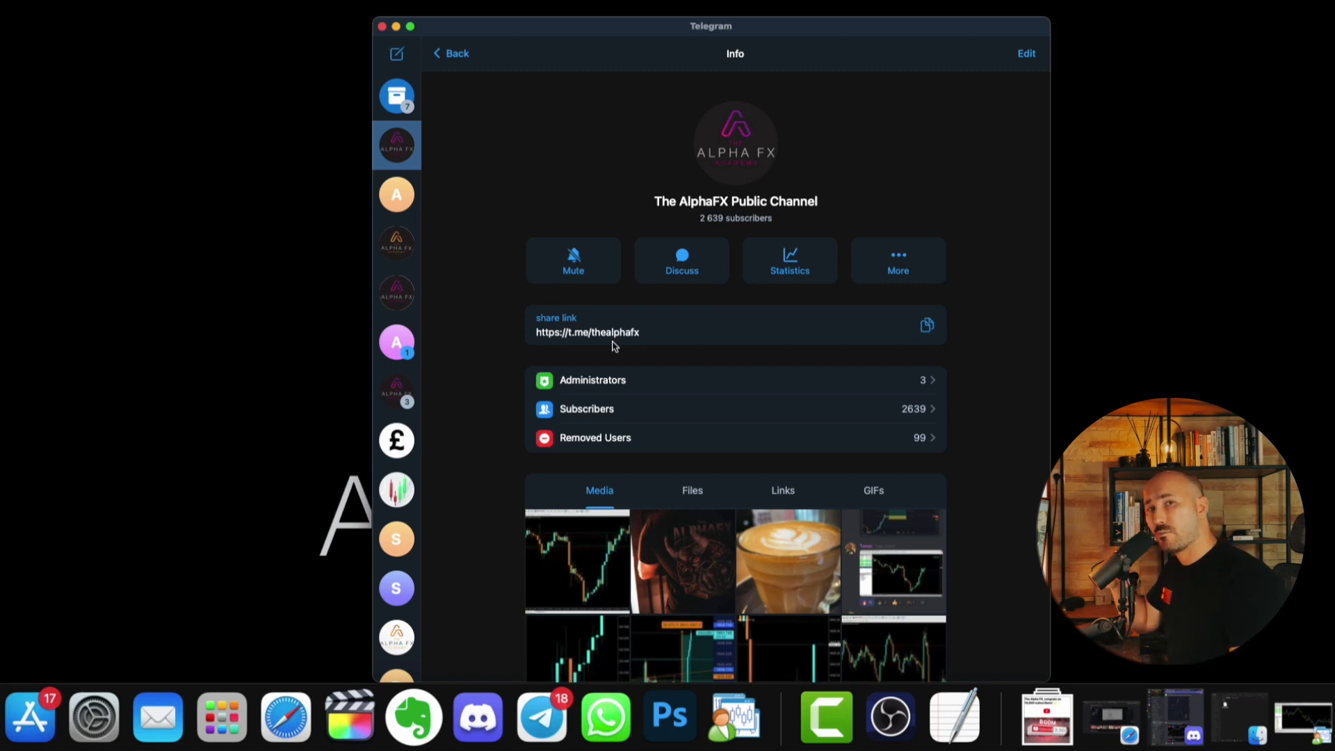
Go back to the AlphaFX channel feed and reveal pipcounter.mq4 in Finder
{"action": "left_click", "coordinate": [450, 52]}
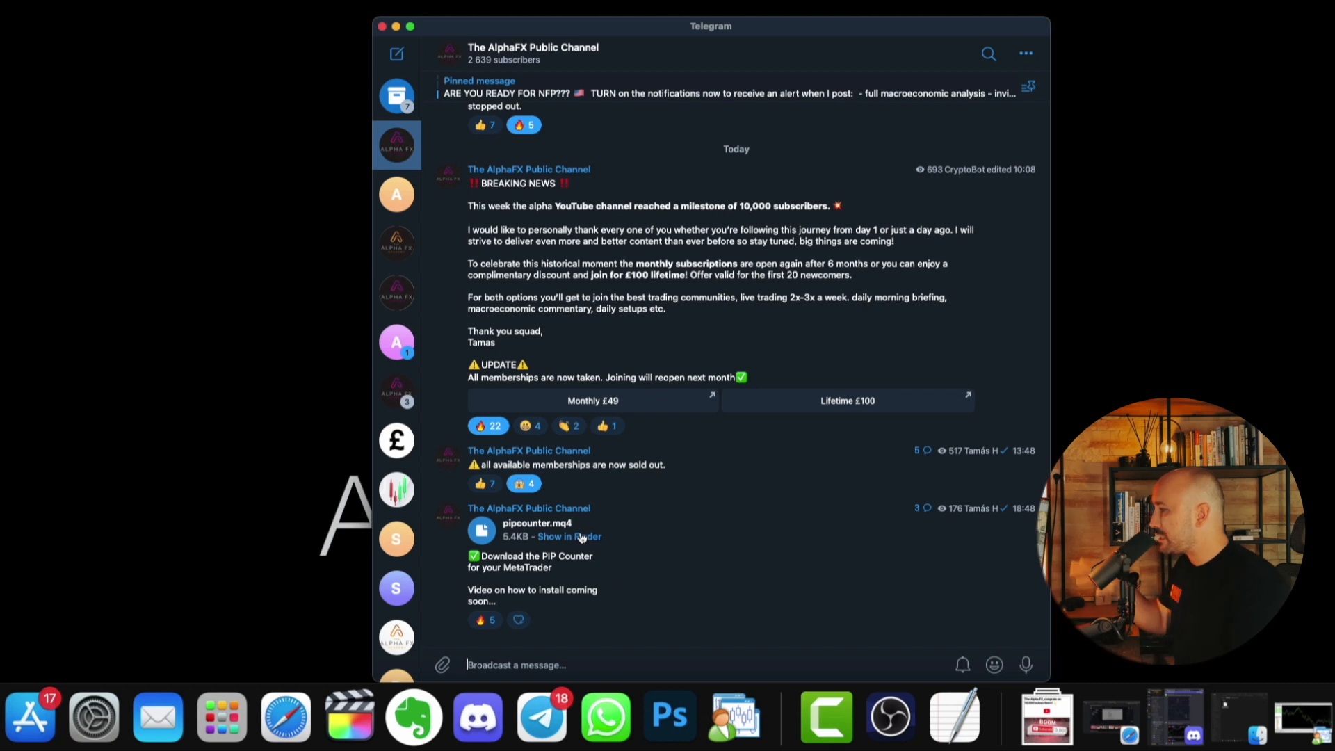
{"action": "mouse_move", "coordinate": [577, 534]}
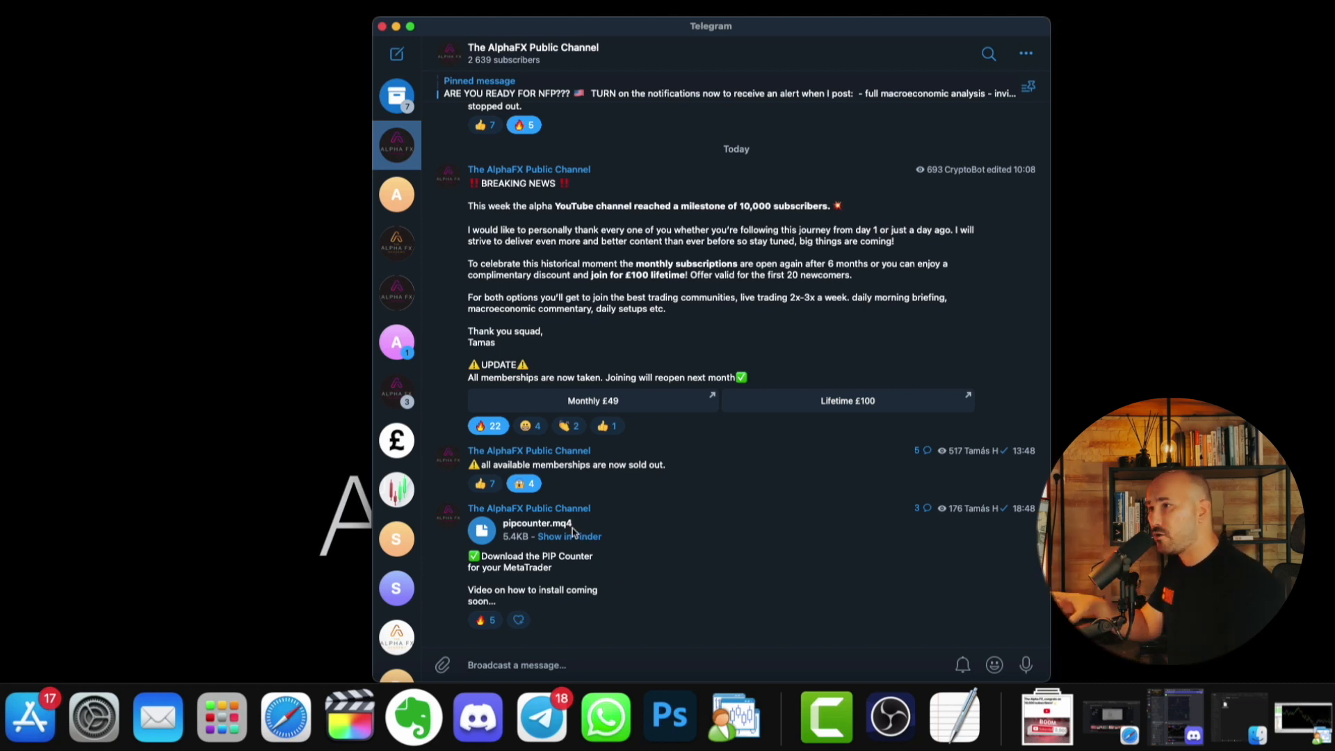
{"action": "left_click", "coordinate": [568, 536]}
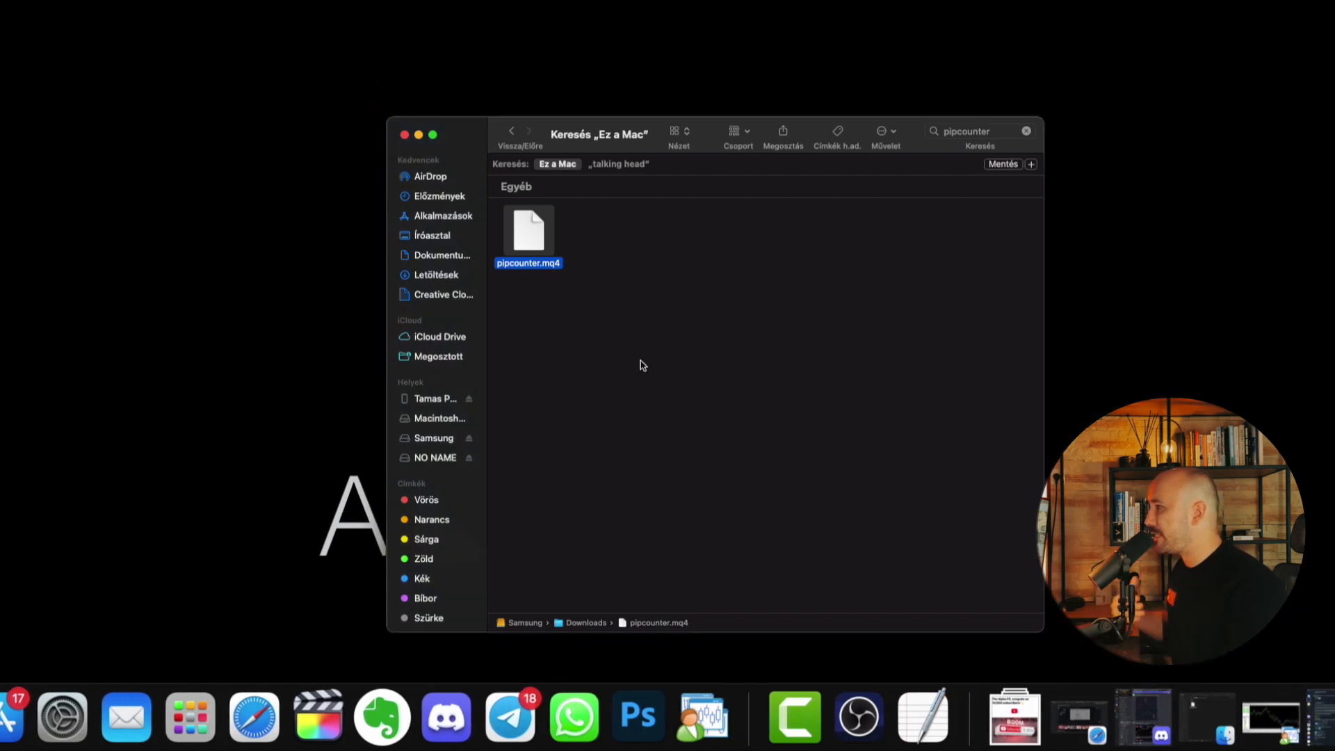
{"action": "mouse_move", "coordinate": [552, 273]}
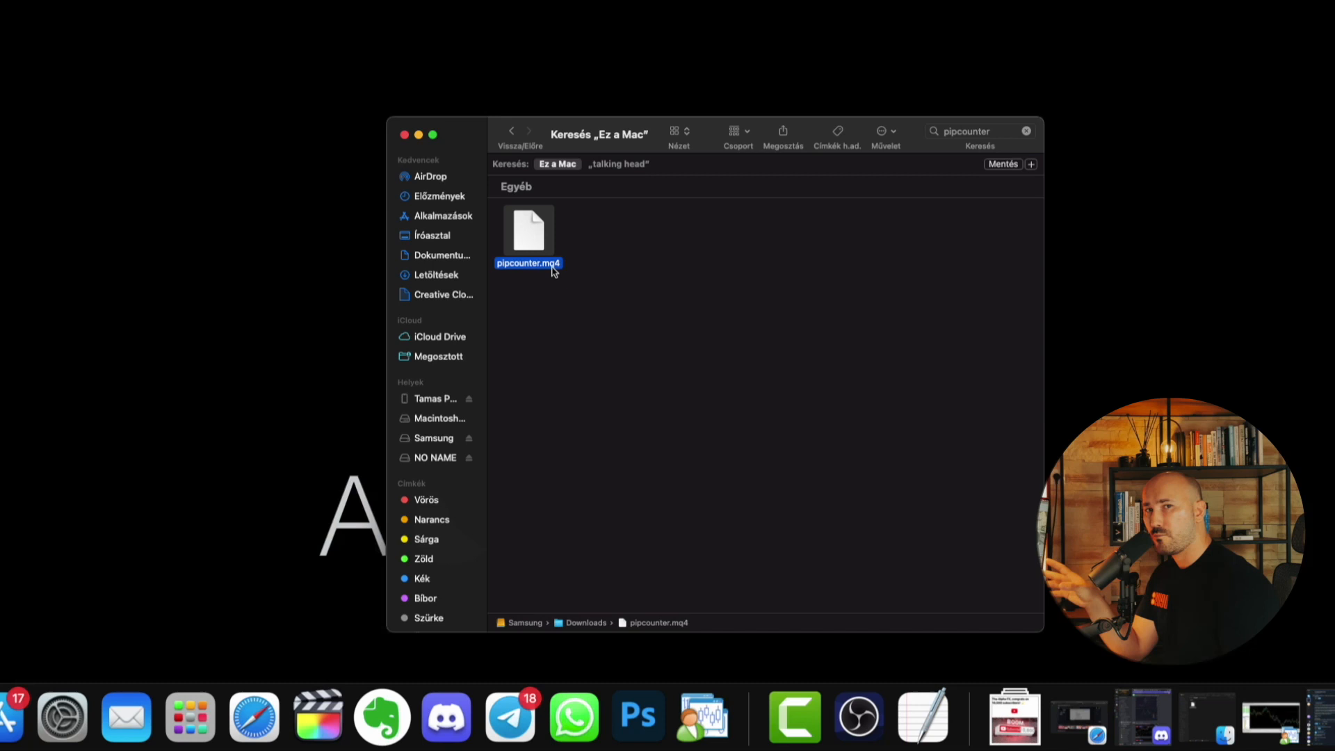
Open pipcounter.mq4 with TextEdit via its context menu
{"action": "right_click", "coordinate": [528, 231]}
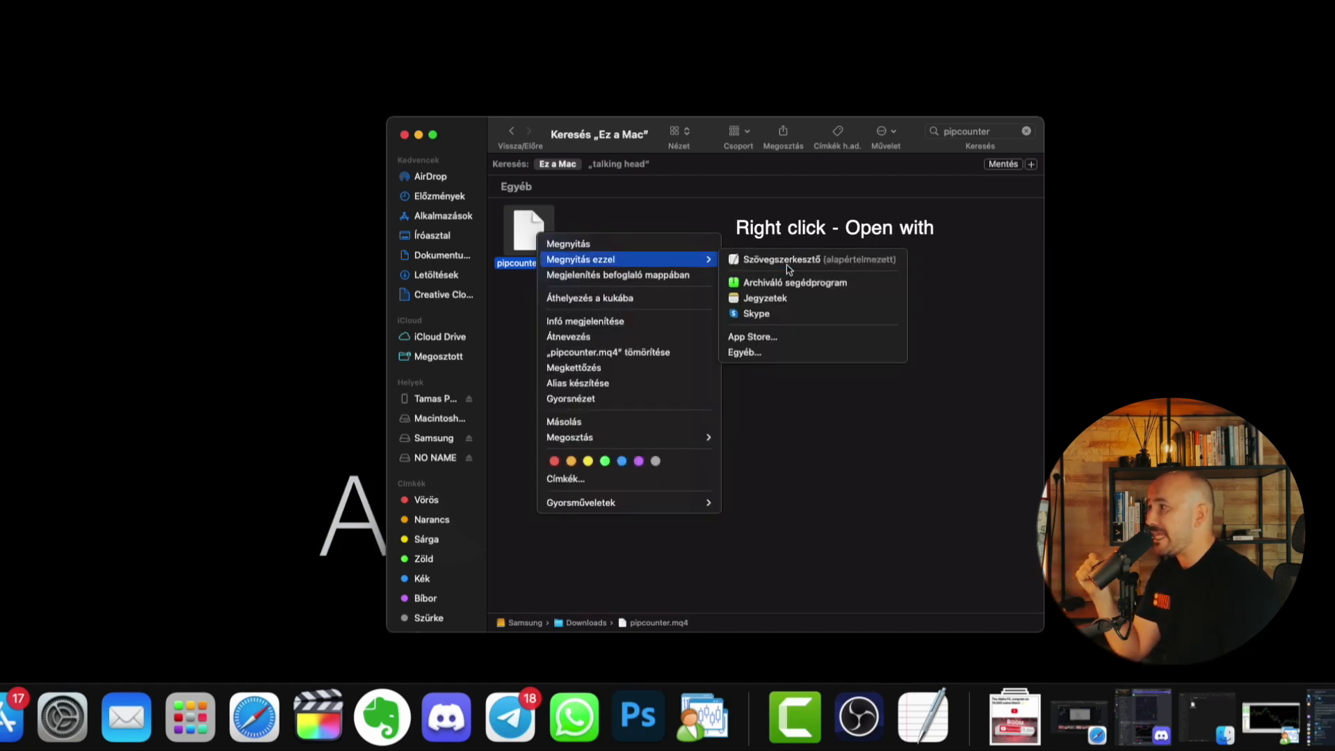
{"action": "left_click", "coordinate": [785, 259]}
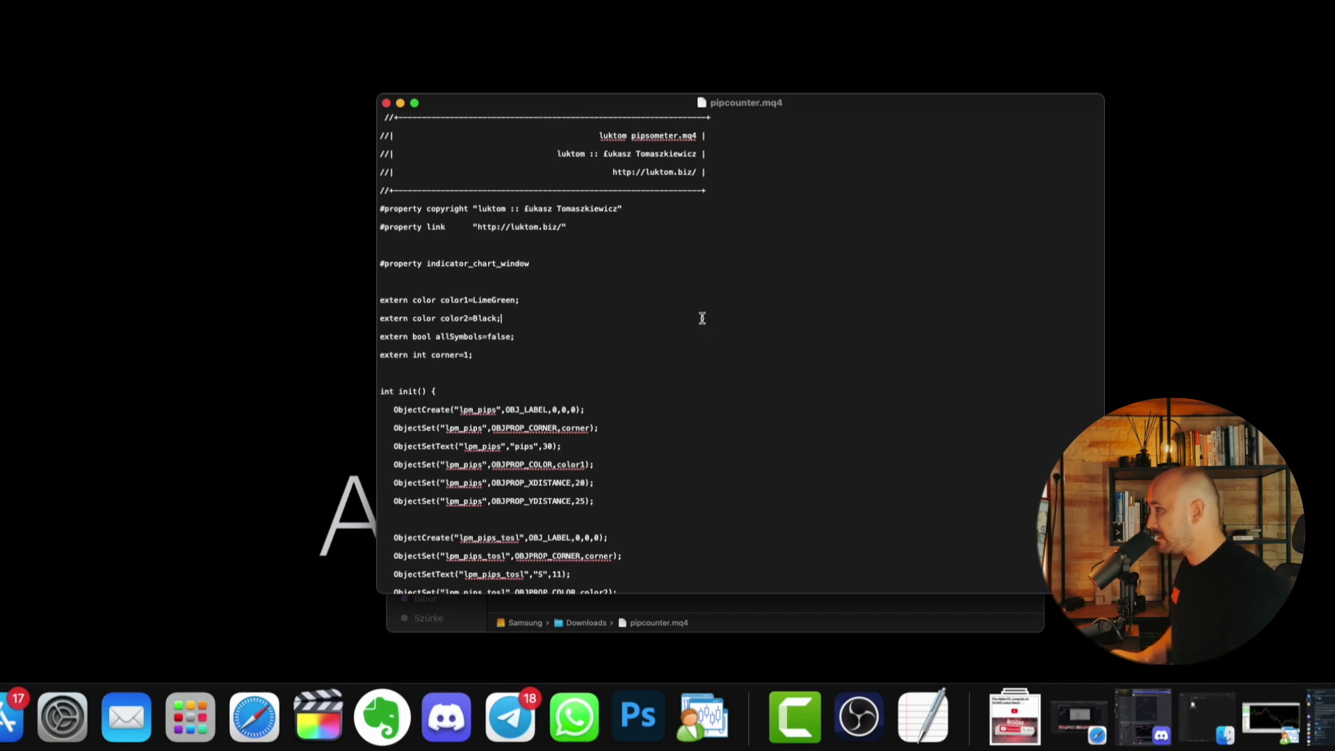
Select all of the pipcounter.mq4 source code and copy it
{"action": "key", "text": "ctrl+a"}
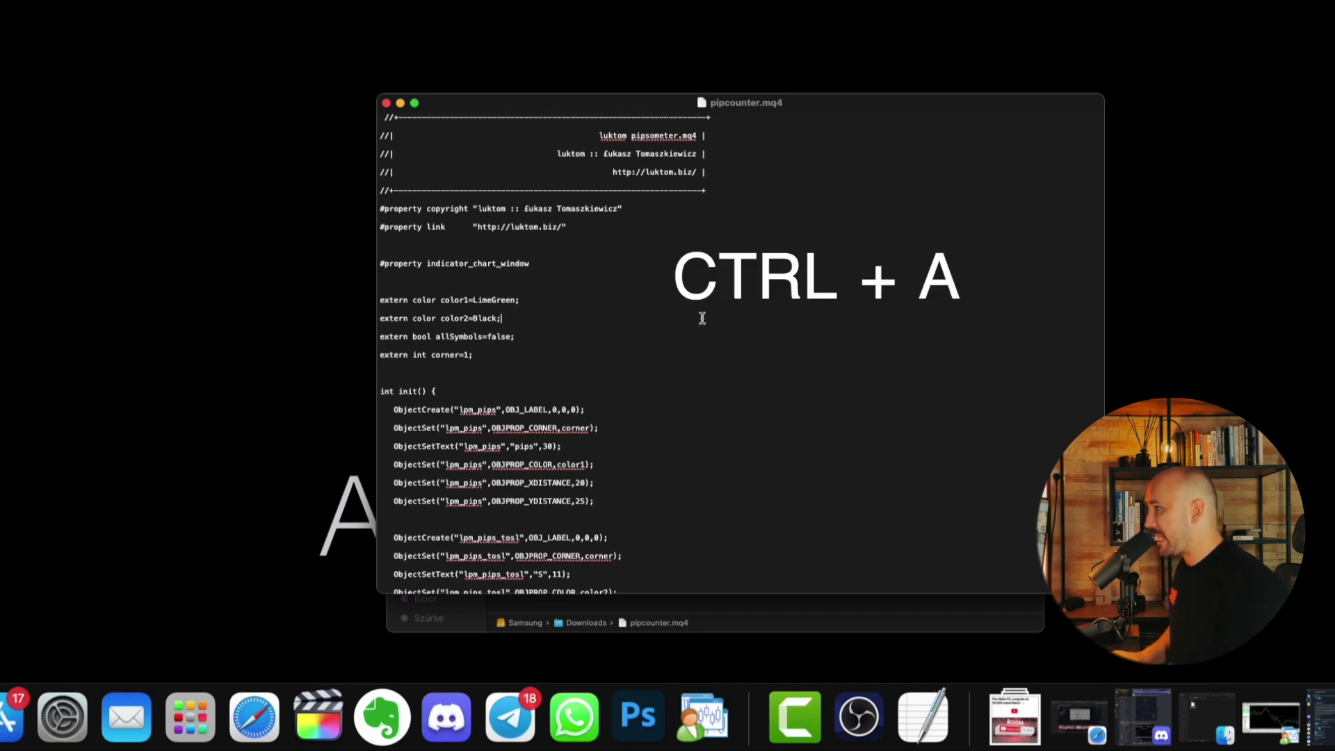
{"action": "key", "text": "ctrl+a"}
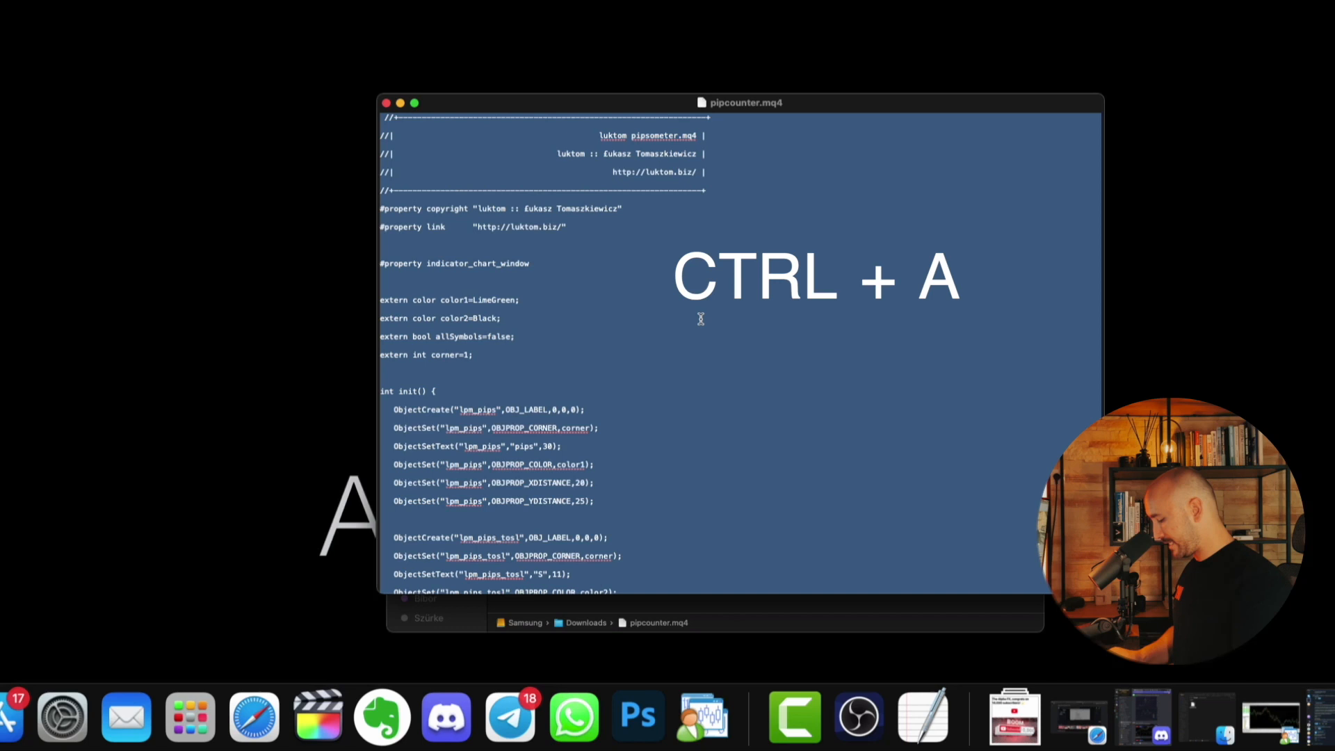
{"action": "key", "text": "ctrl+c"}
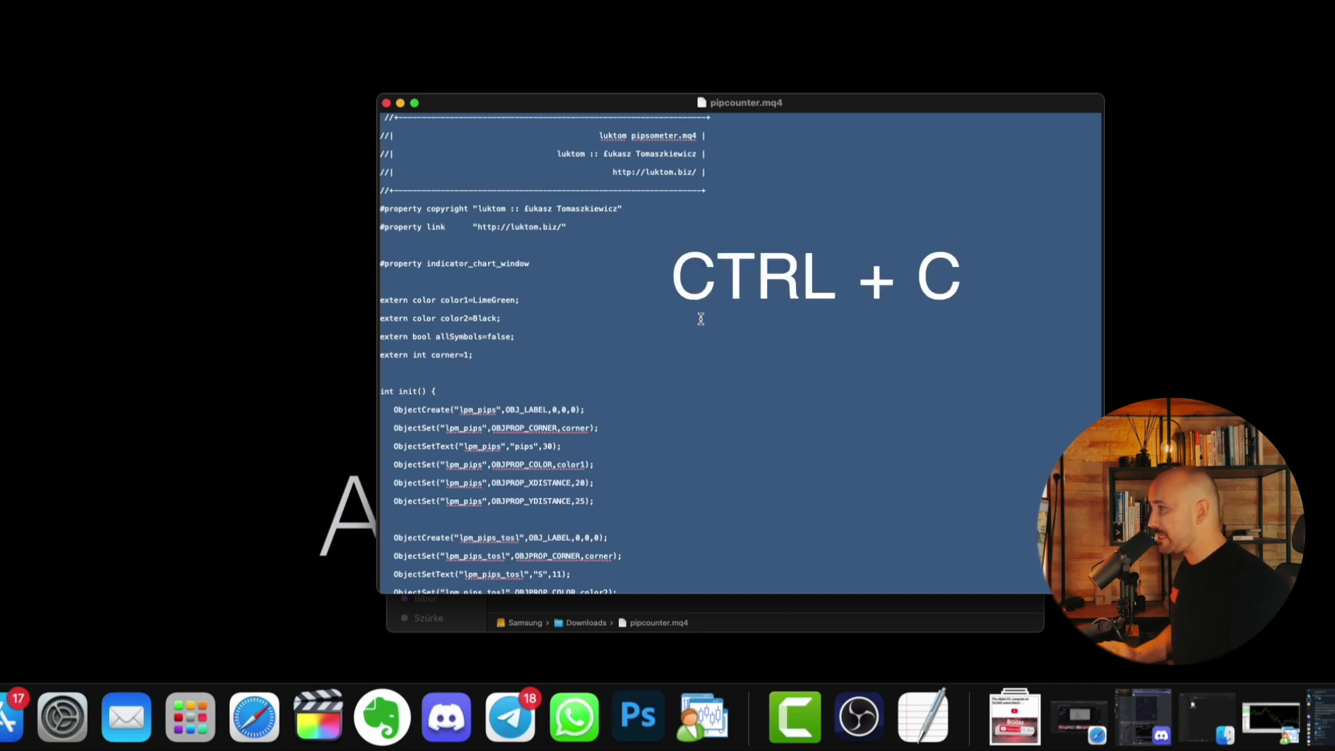
Return to MetaTrader 4 and select Bears in the Navigator's Indicators list
{"action": "left_click", "coordinate": [728, 716]}
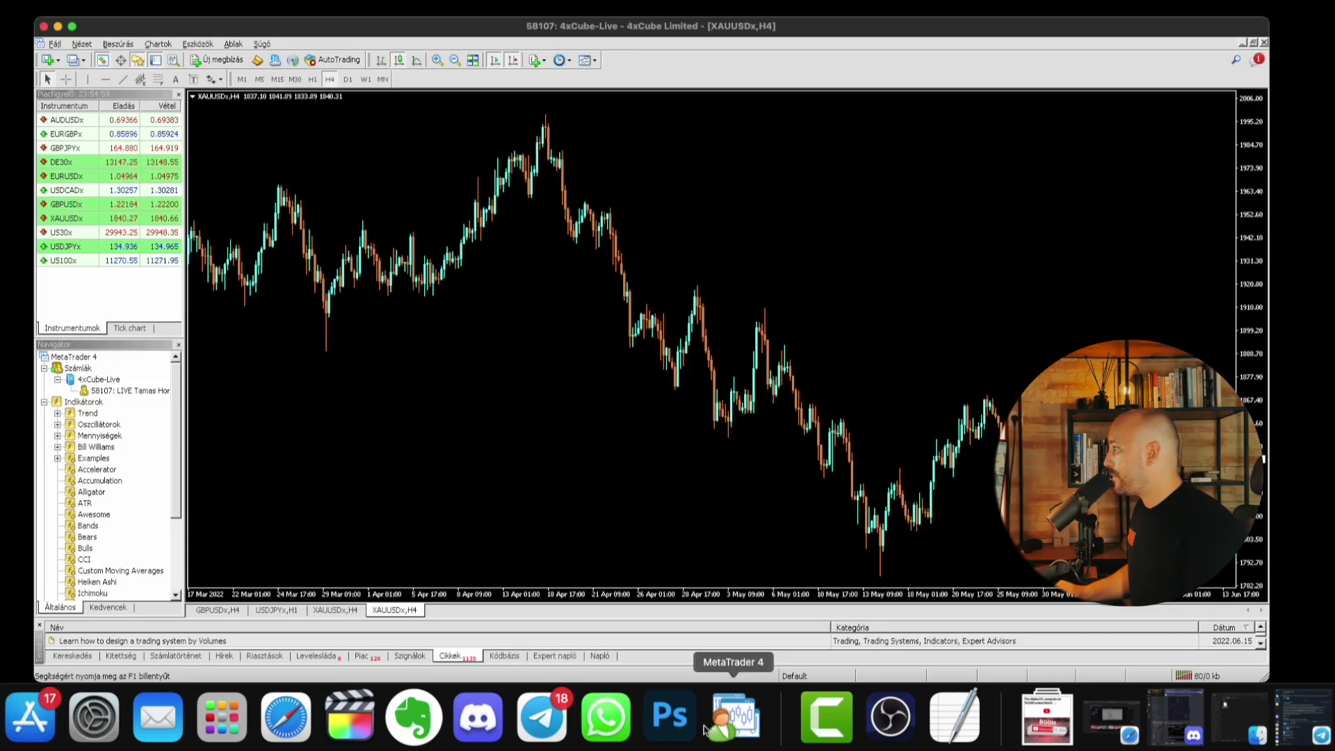
{"action": "left_click", "coordinate": [92, 480]}
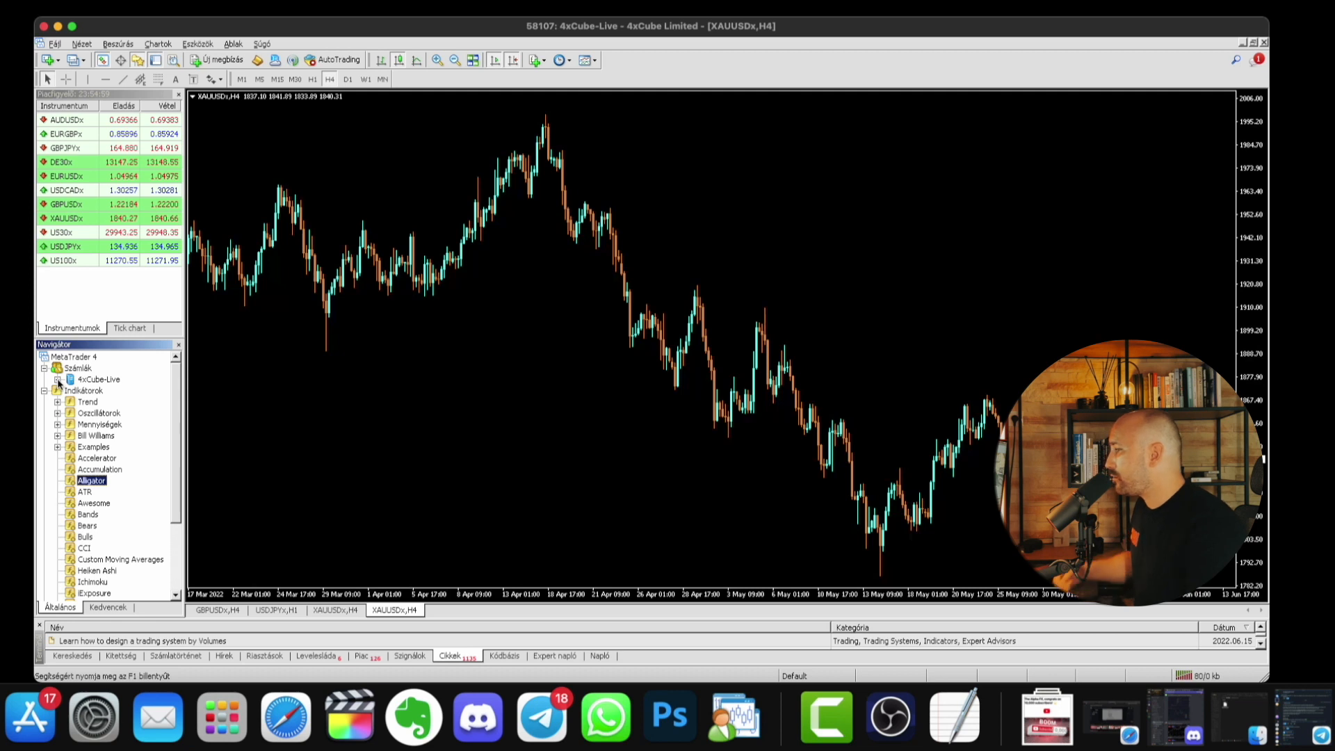
{"action": "left_click", "coordinate": [71, 656]}
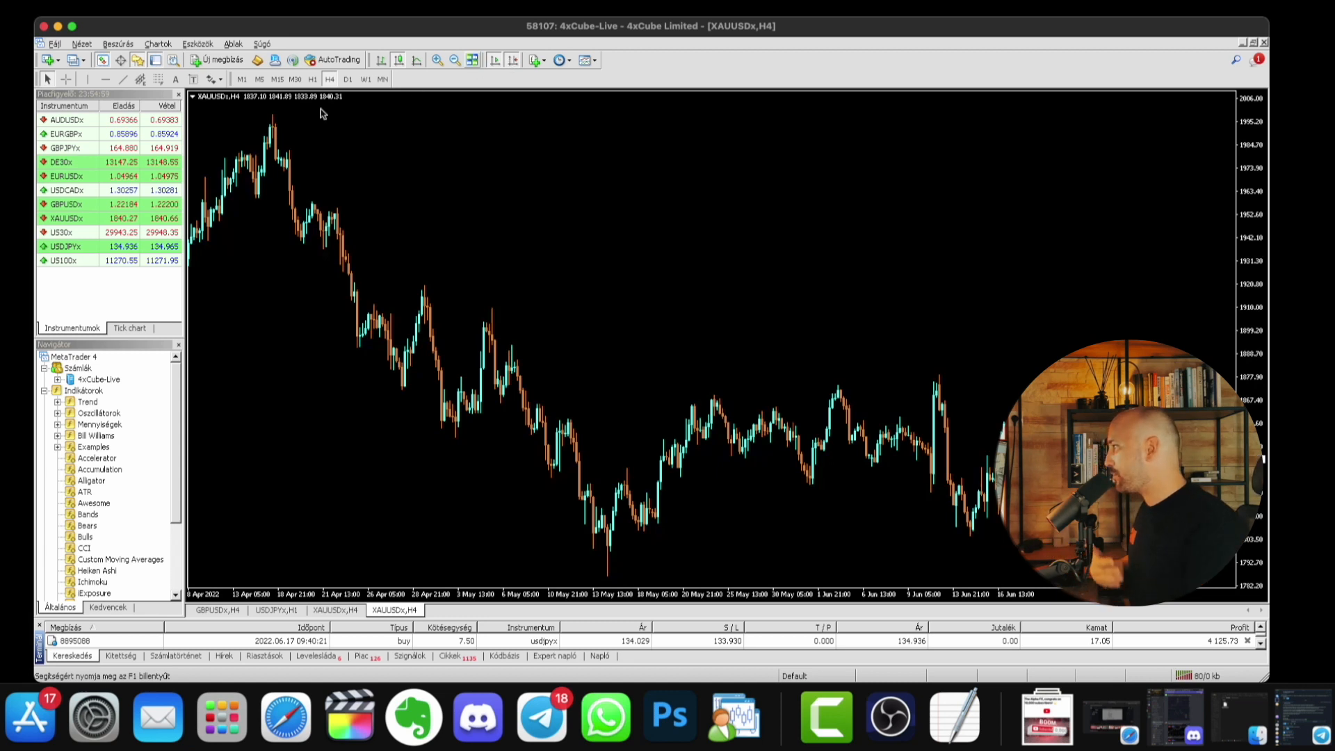
{"action": "mouse_move", "coordinate": [262, 437]}
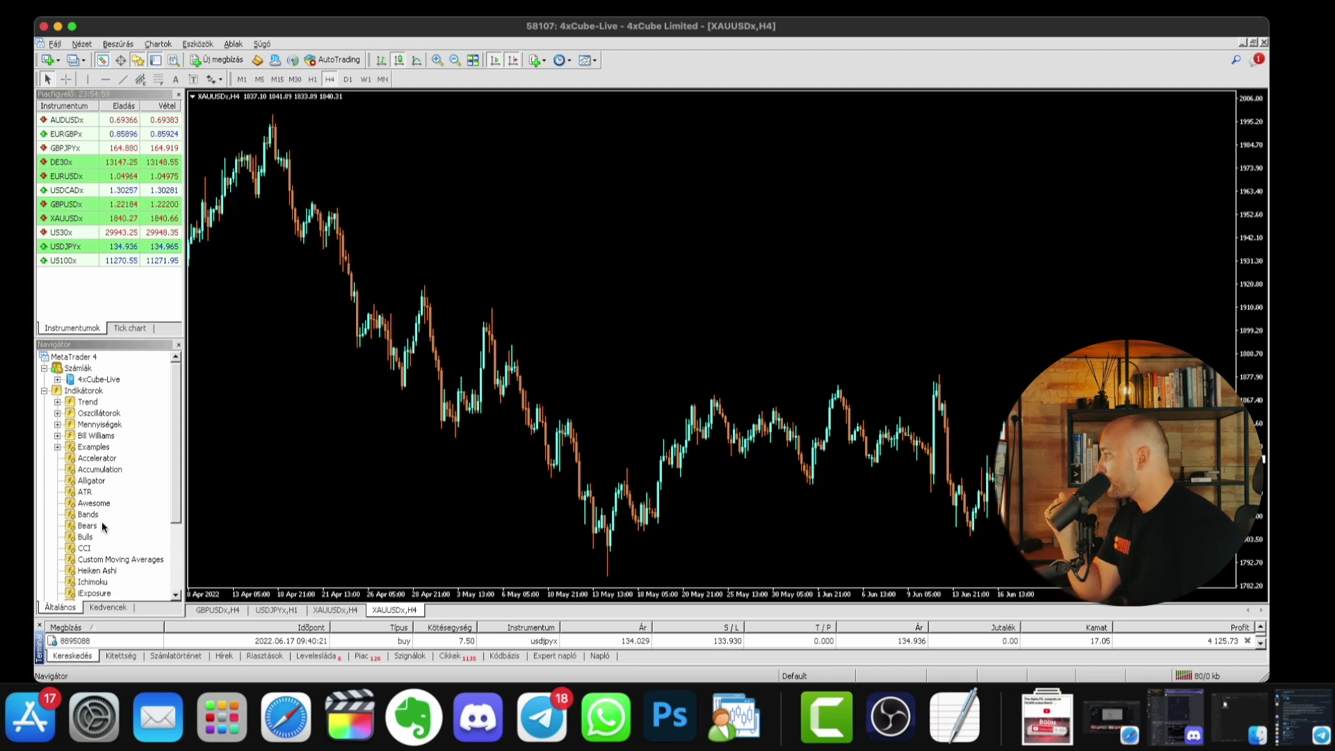
{"action": "left_click", "coordinate": [86, 525]}
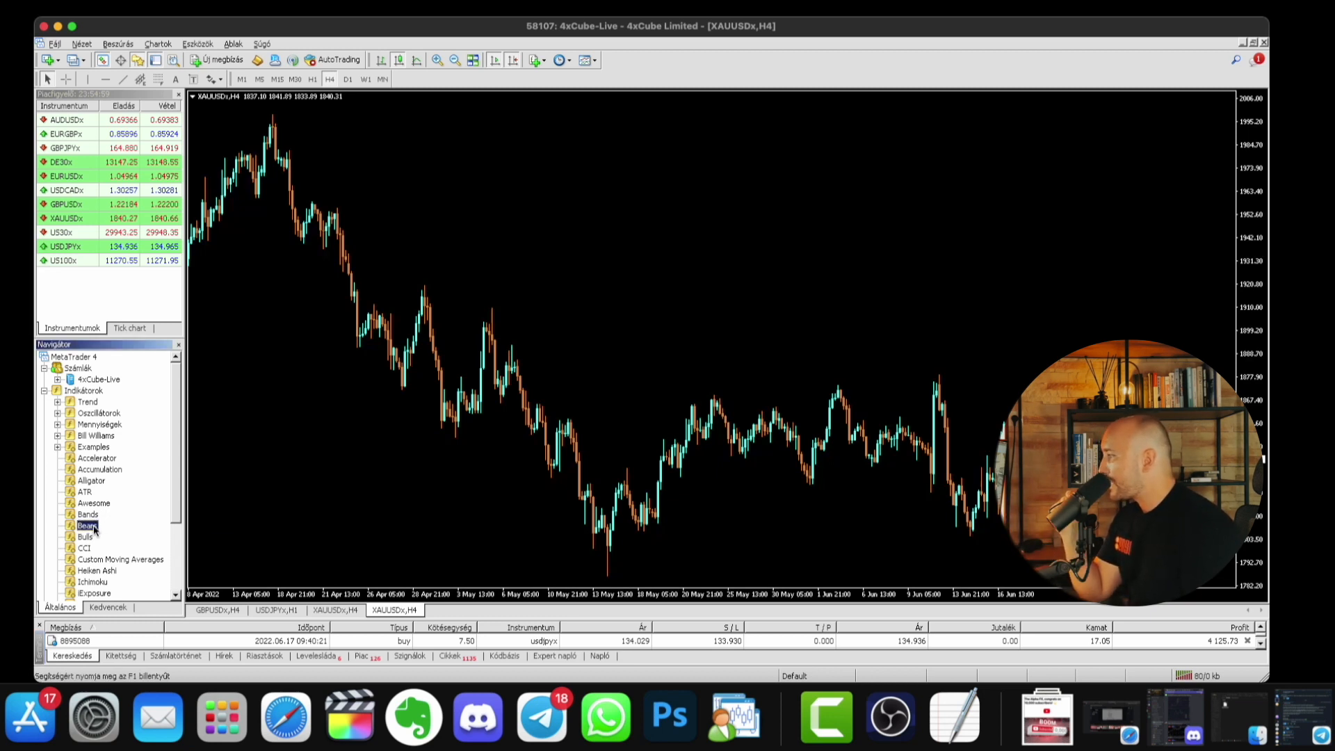
{"action": "mouse_move", "coordinate": [371, 475]}
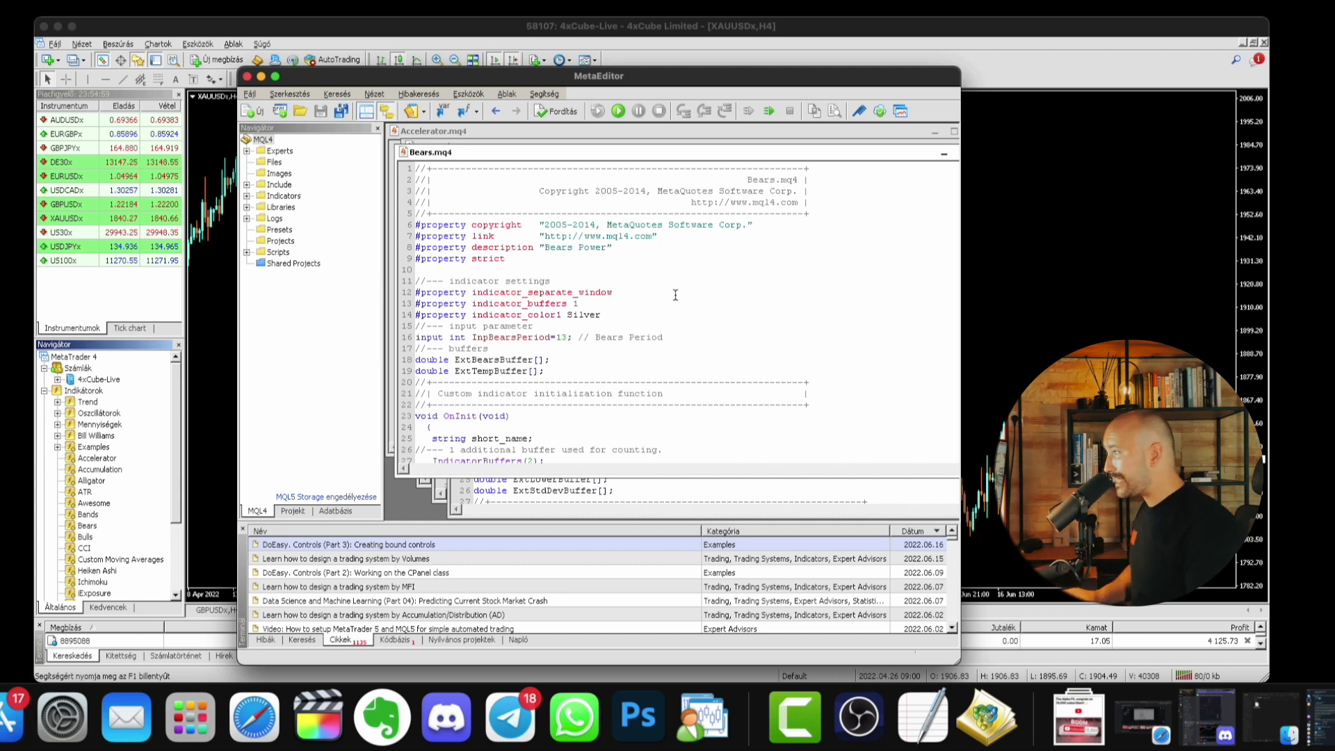
Replace all Bears.mq4 code with the pip counter code and check the copyright author
{"action": "key", "text": "ctrl+a"}
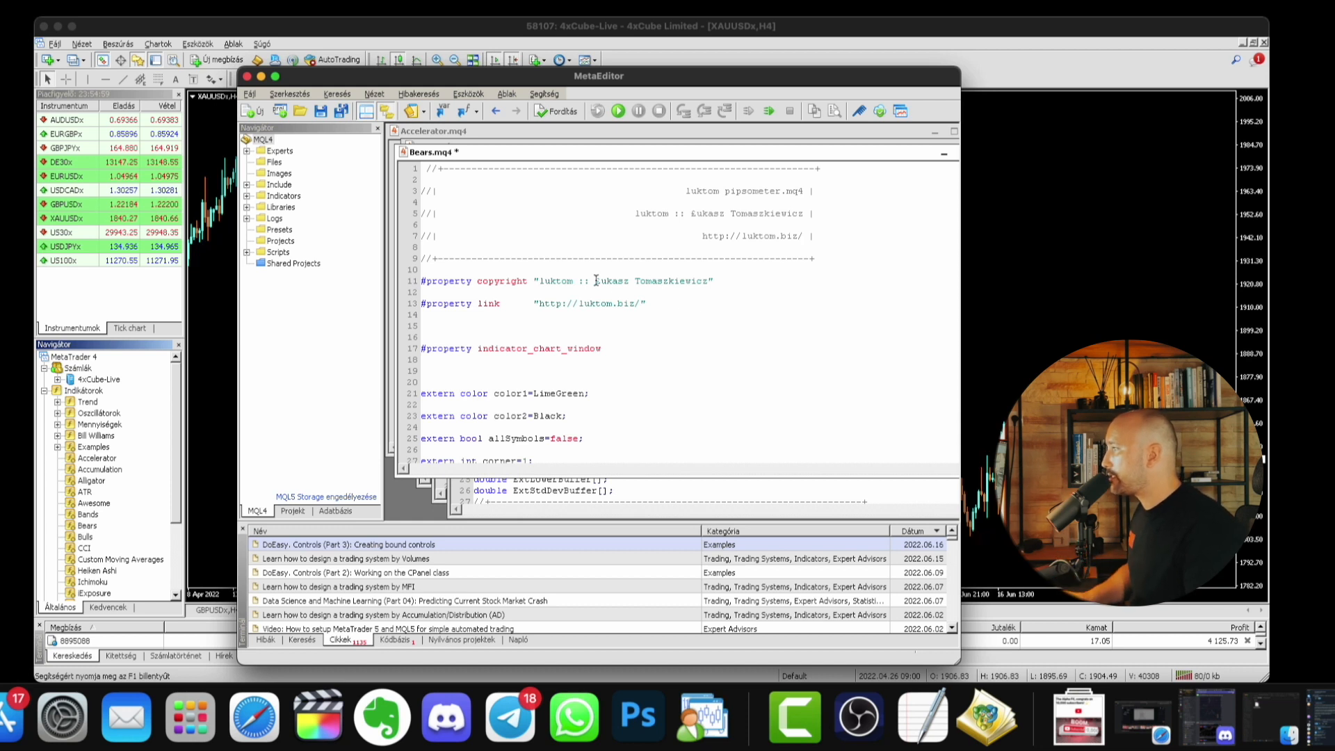
{"action": "double_click", "coordinate": [651, 280]}
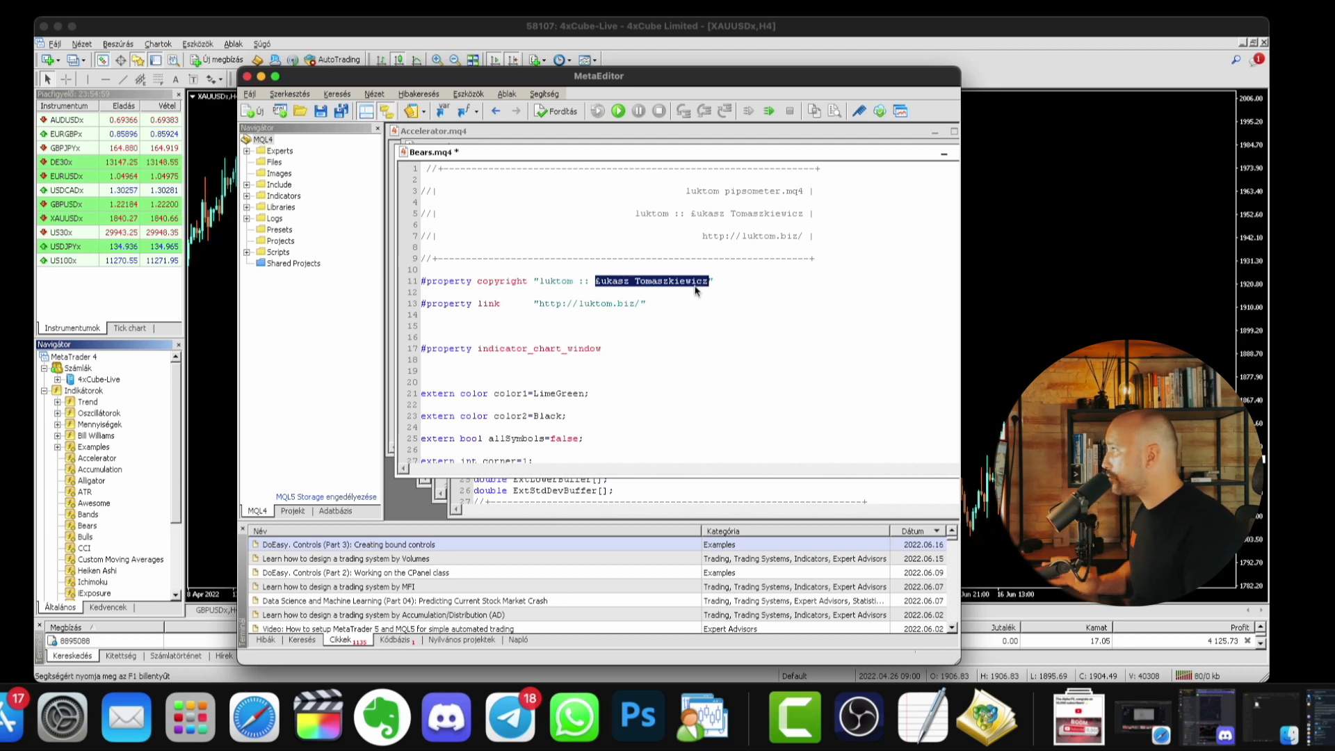
{"action": "left_click", "coordinate": [248, 94]}
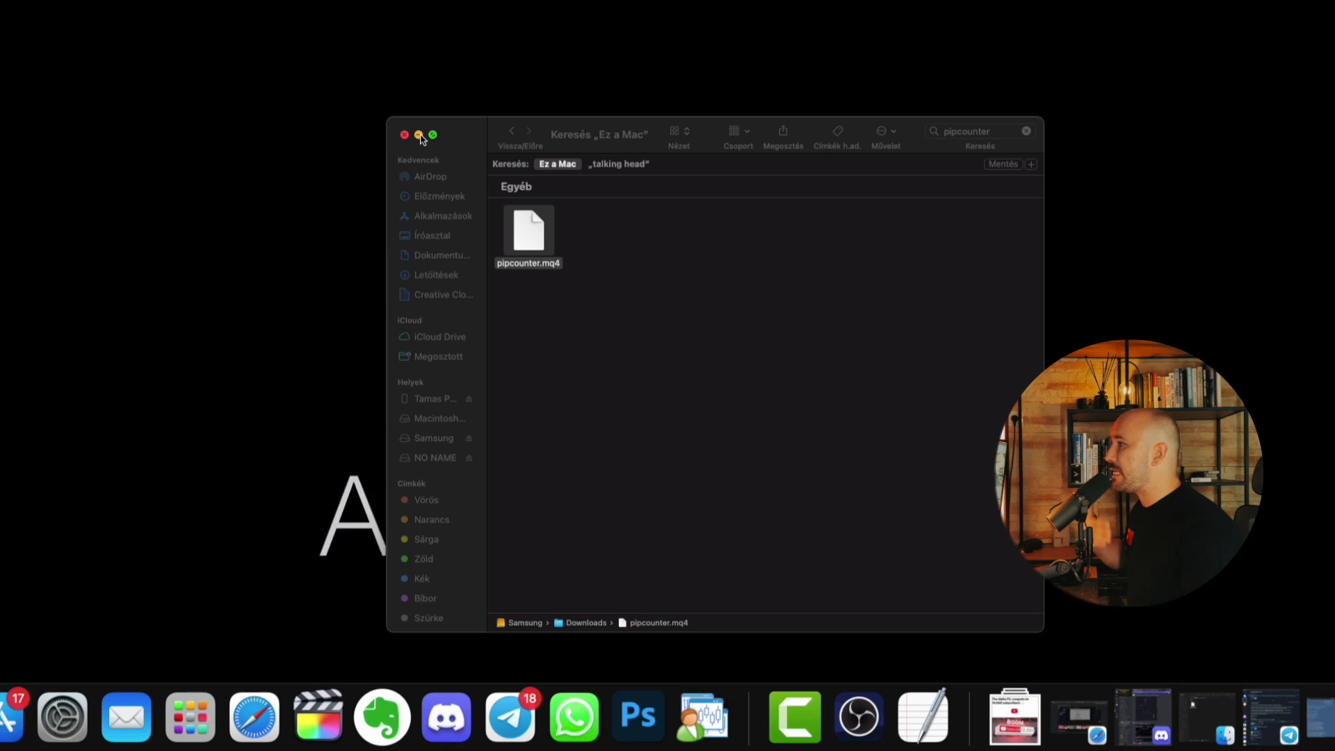
Minimise the Finder pipcounter search window to reveal the MetaTrader 4 chart
{"action": "left_click", "coordinate": [404, 134]}
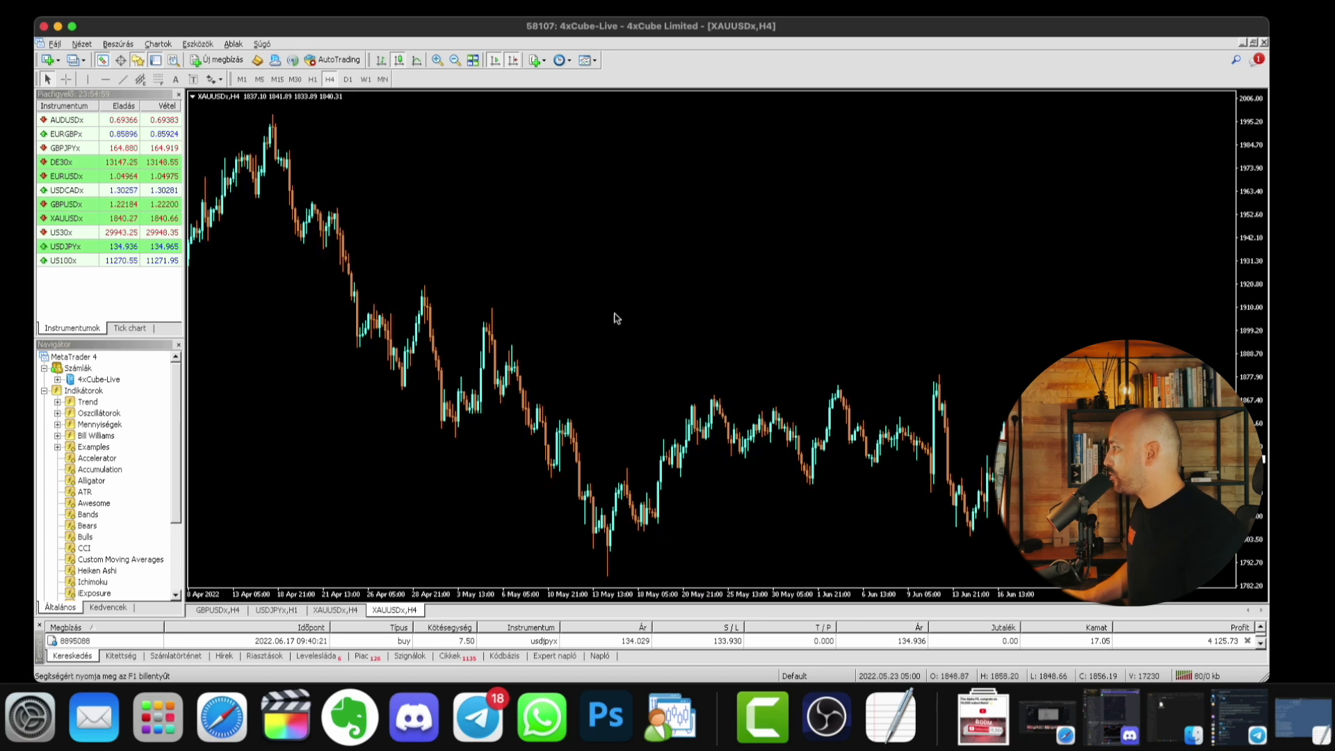
Attach the modified Bears indicator to the XAUUSDx chart and confirm with OK
{"action": "left_click", "coordinate": [88, 526]}
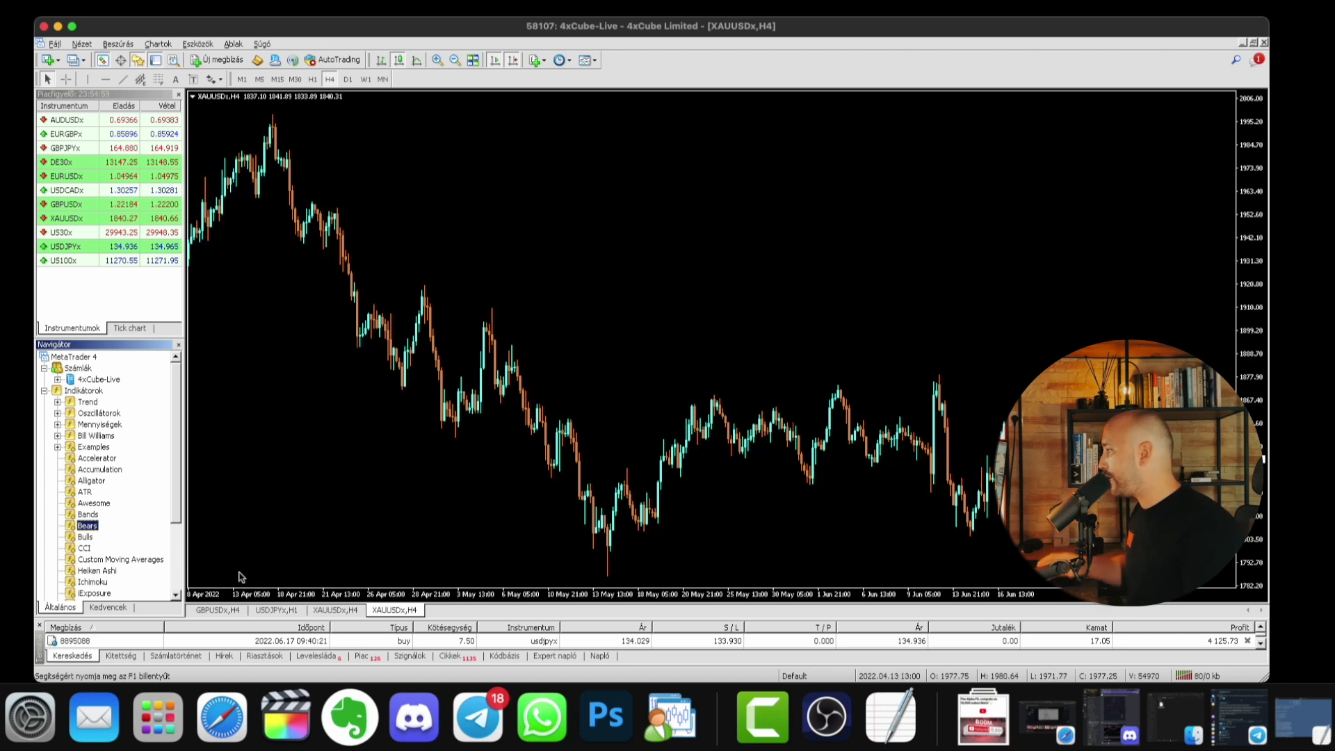
{"action": "double_click", "coordinate": [87, 525]}
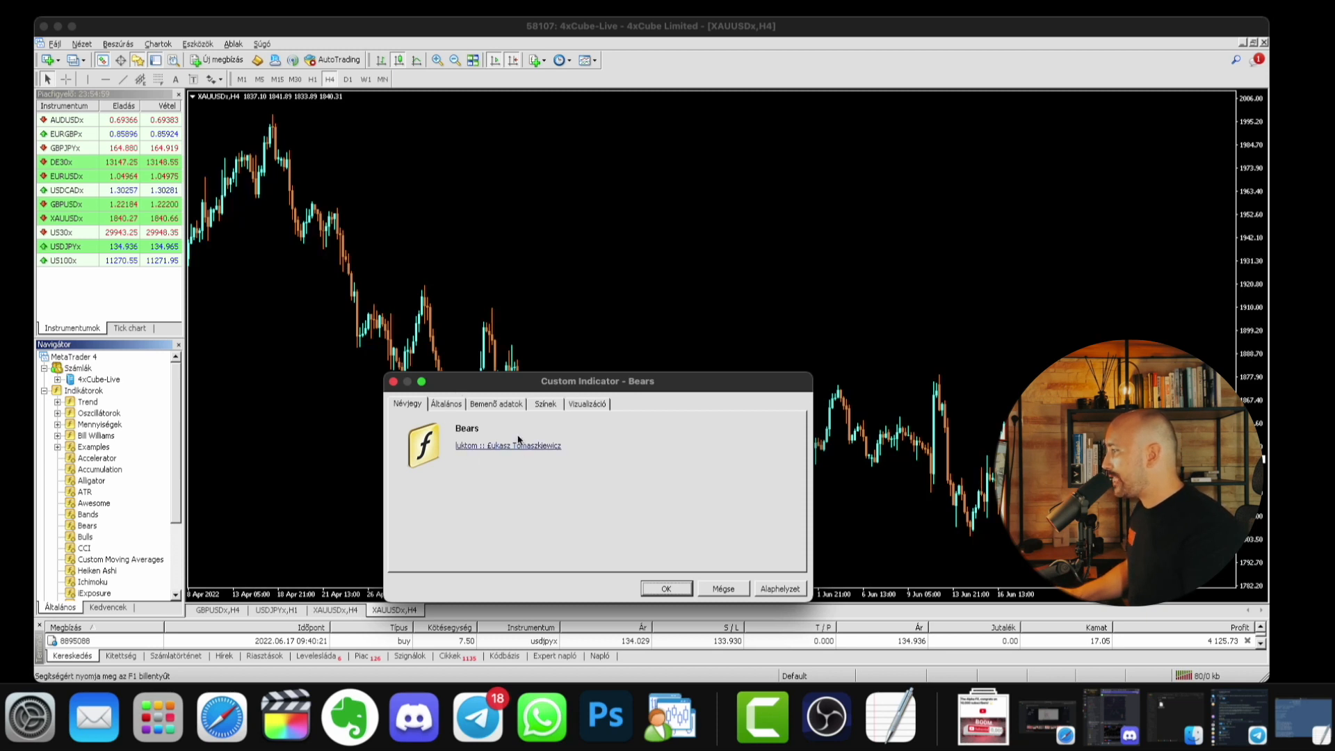
{"action": "left_click", "coordinate": [666, 587]}
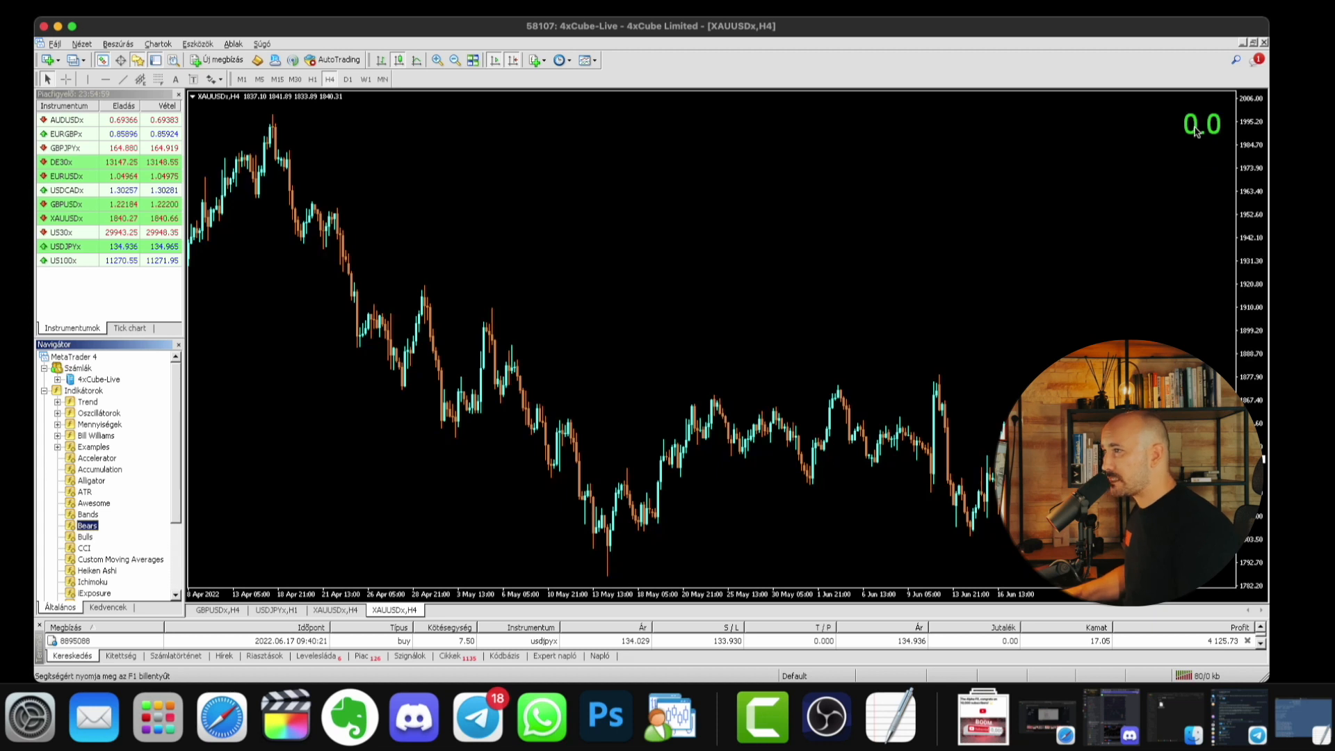
{"action": "mouse_move", "coordinate": [1196, 138]}
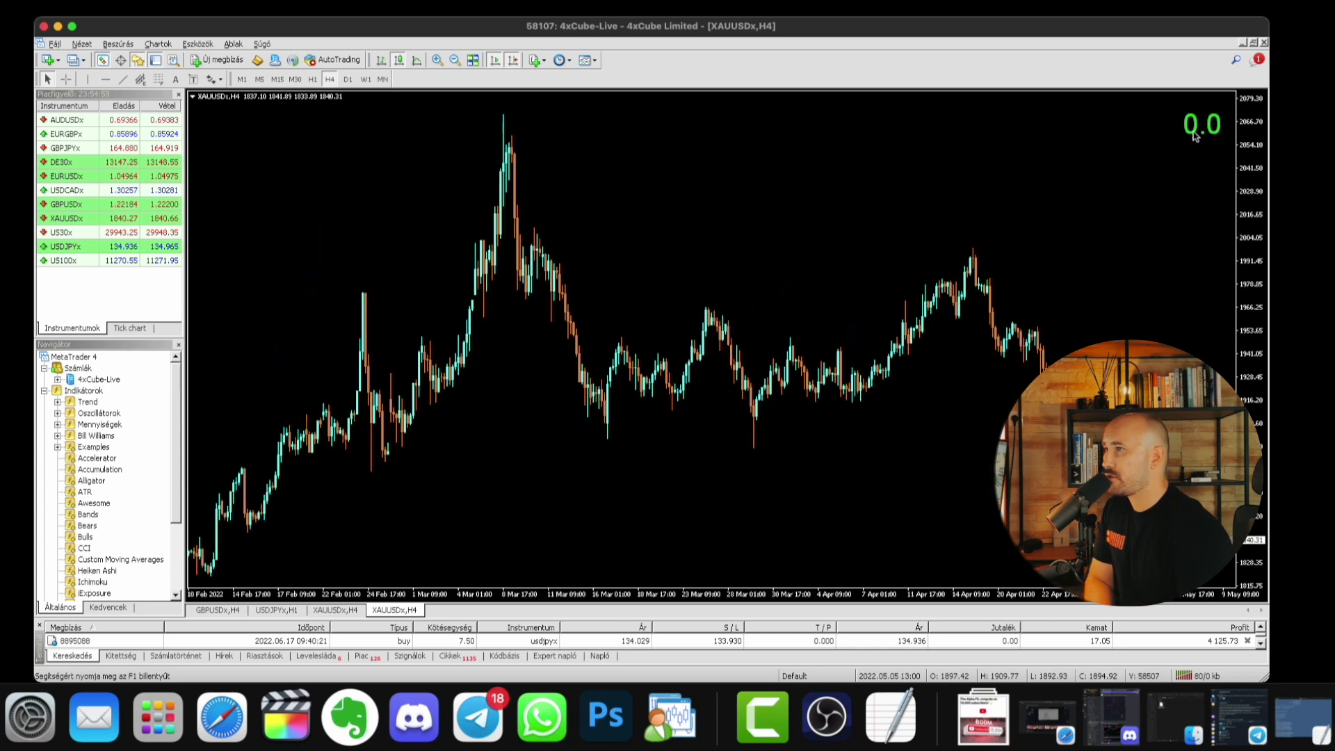
Open the green 0.0 label's properties and set its Y-distance to 7
{"action": "right_click", "coordinate": [1200, 128]}
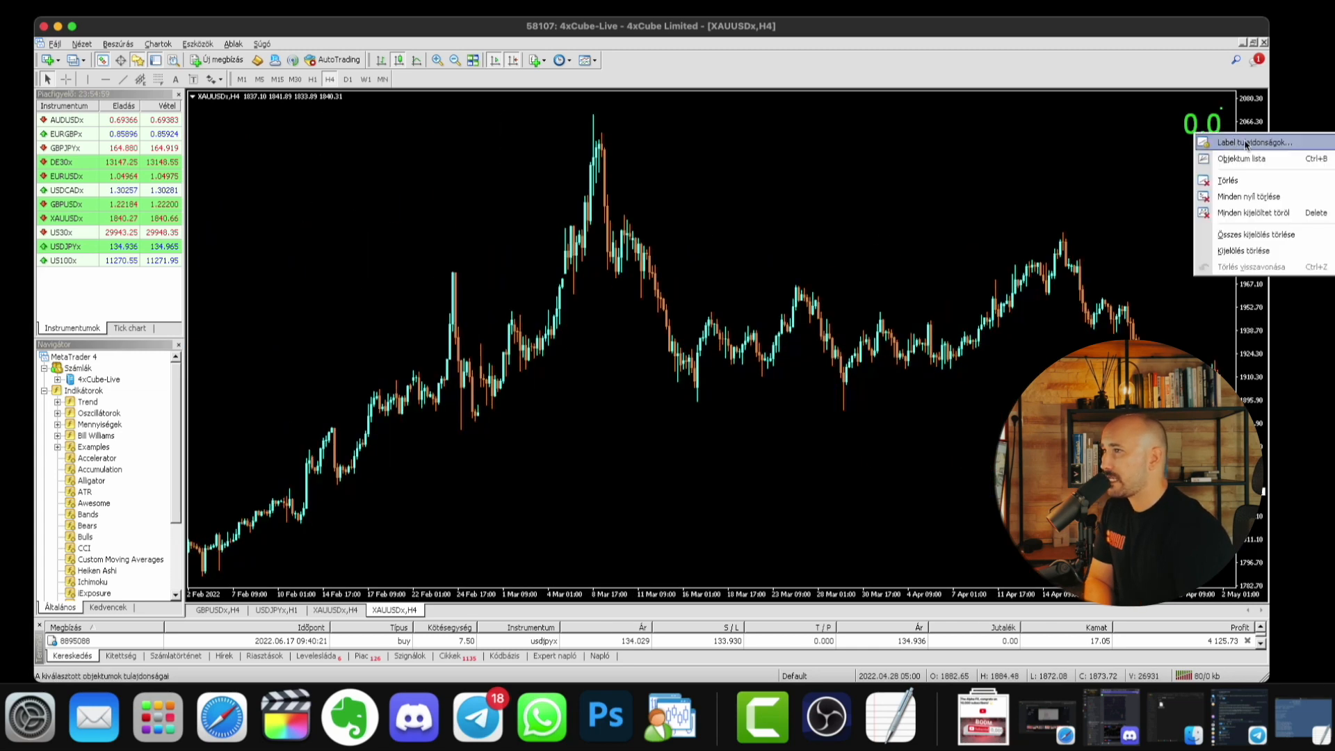
{"action": "left_click", "coordinate": [1249, 142]}
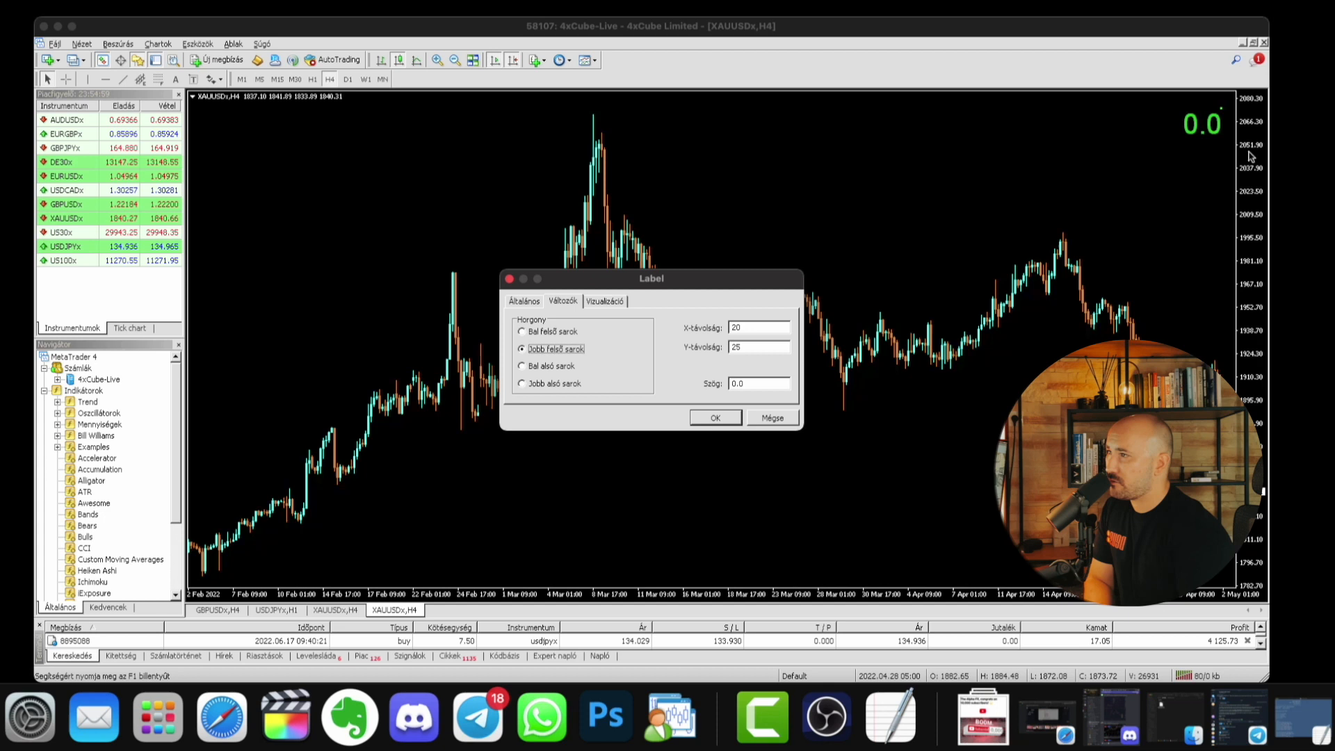
{"action": "mouse_move", "coordinate": [704, 247]}
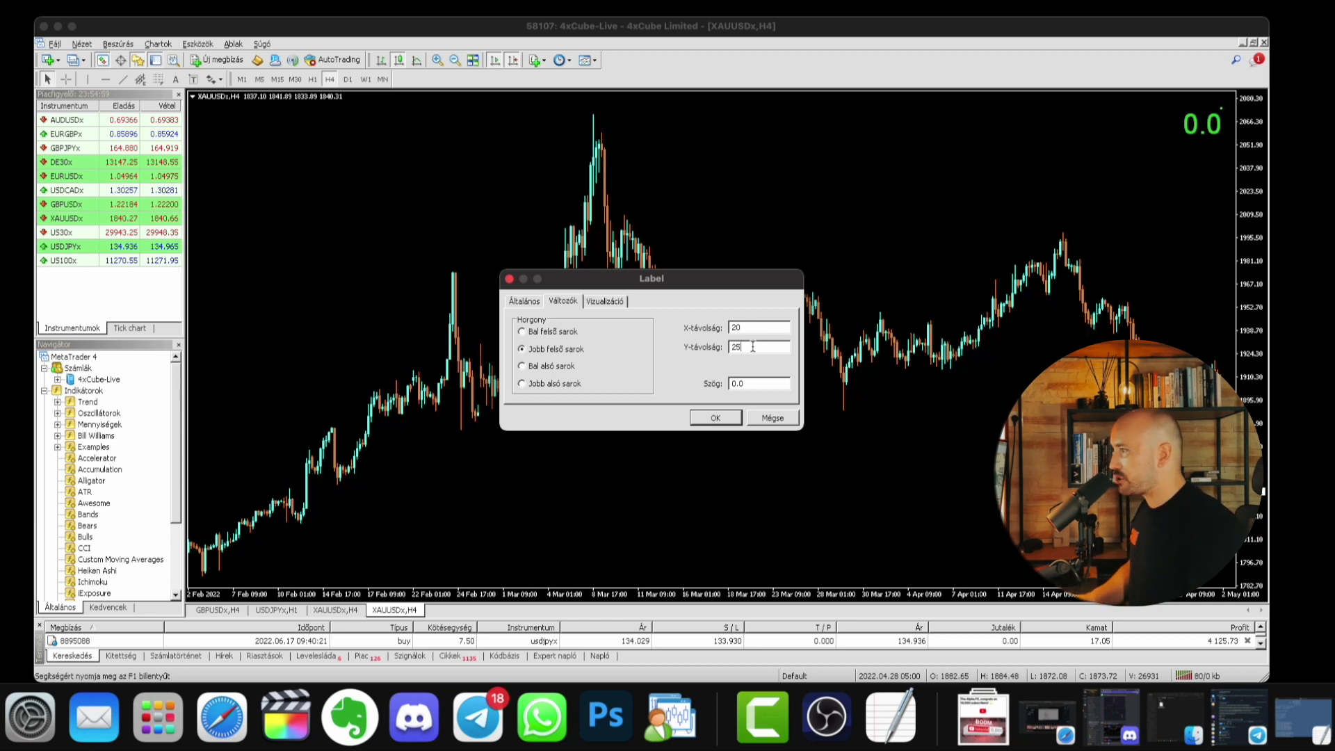
{"action": "type", "text": "7"}
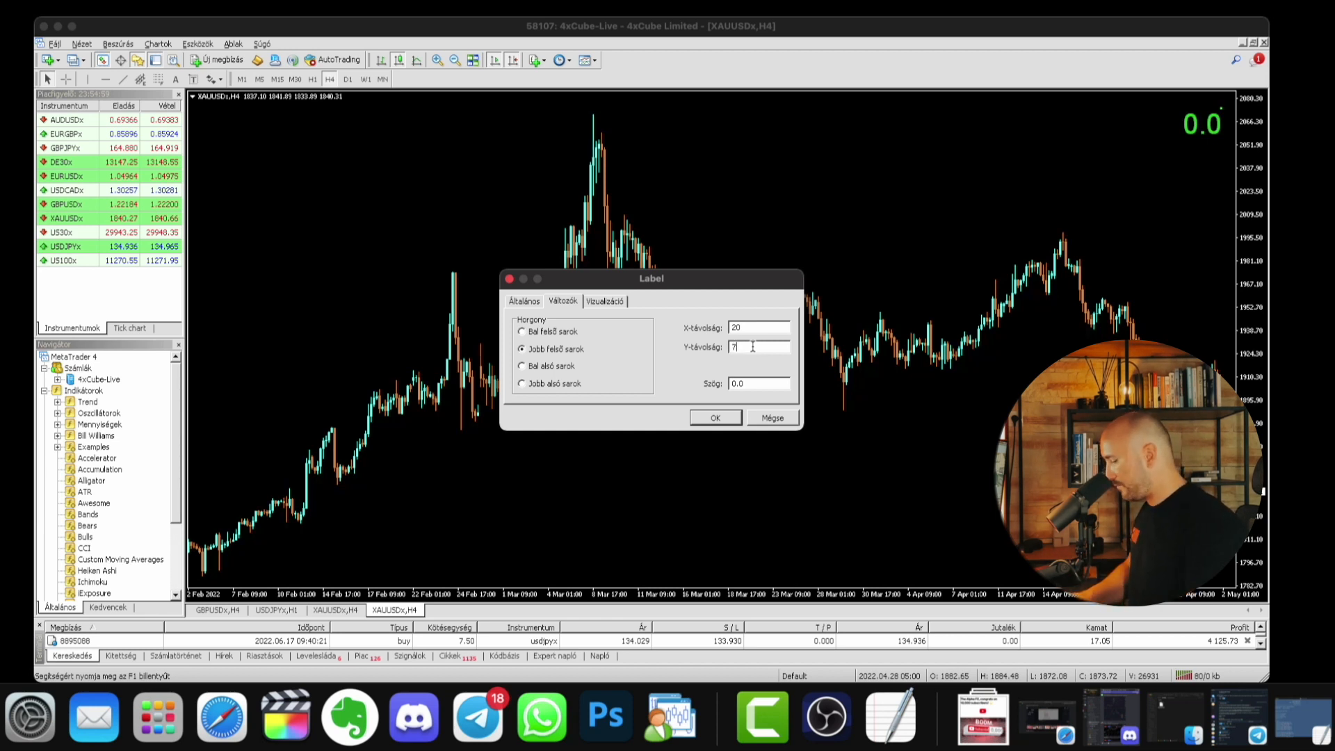